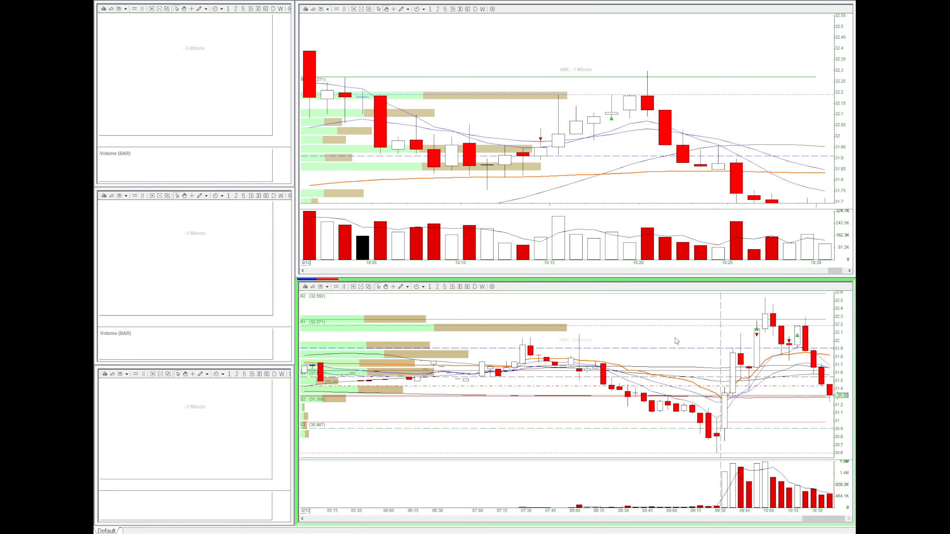
pyautogui.moveTo(598, 113)
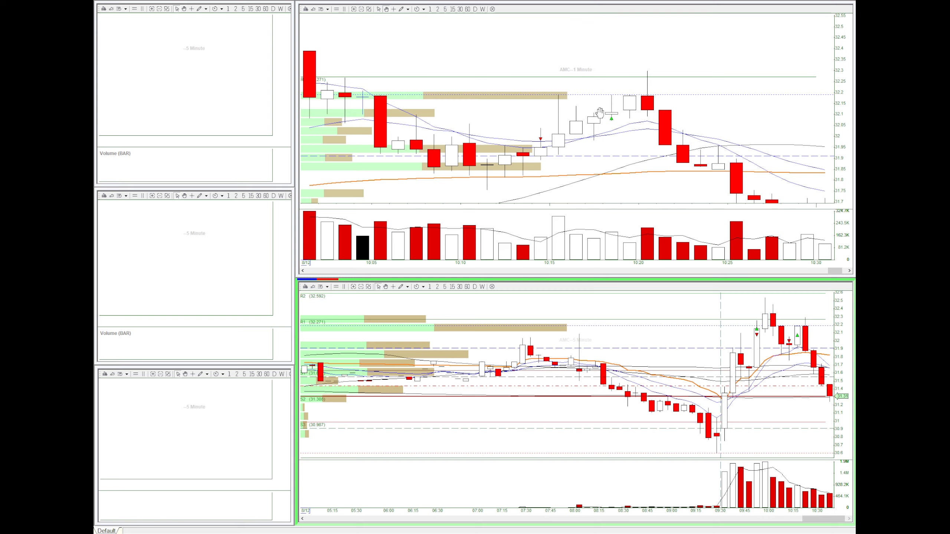
pyautogui.moveTo(544, 148)
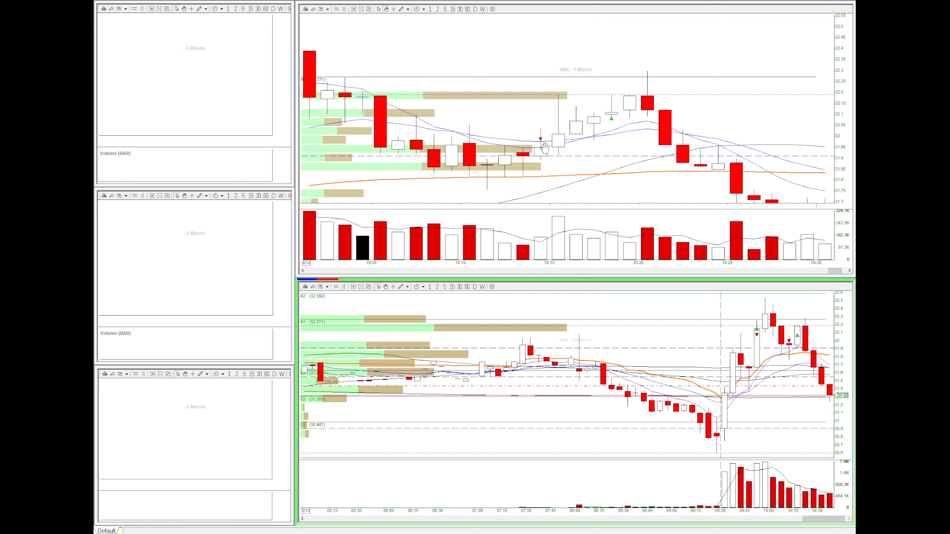
pyautogui.moveTo(555, 143)
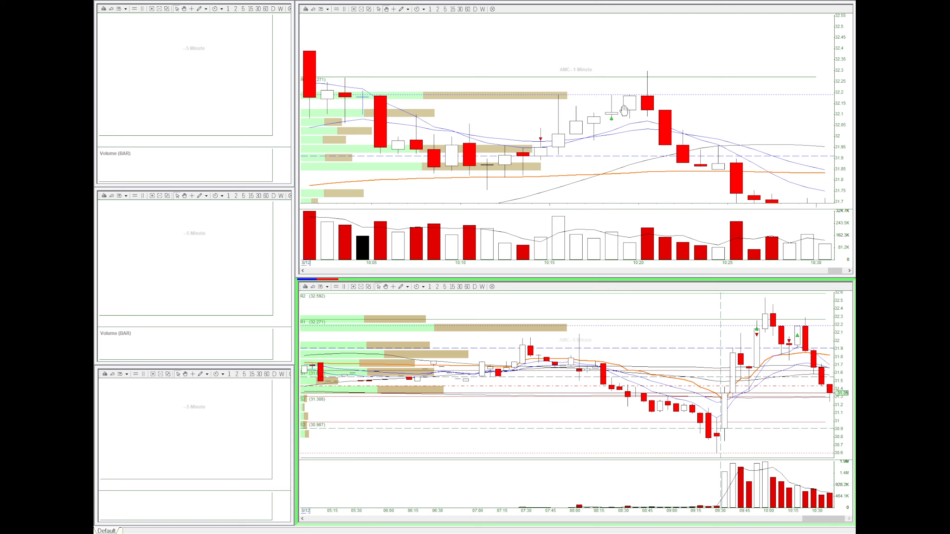
pyautogui.moveTo(594, 122)
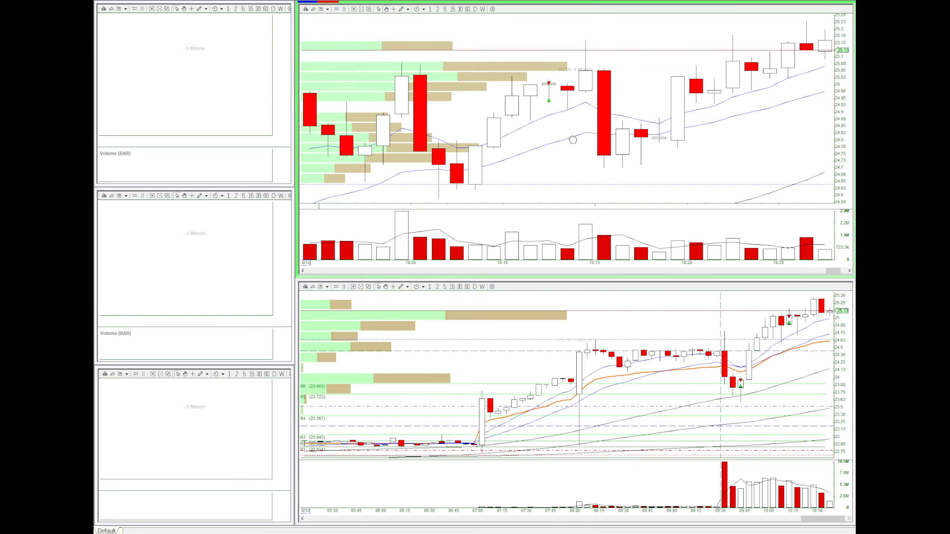
pyautogui.moveTo(543, 112)
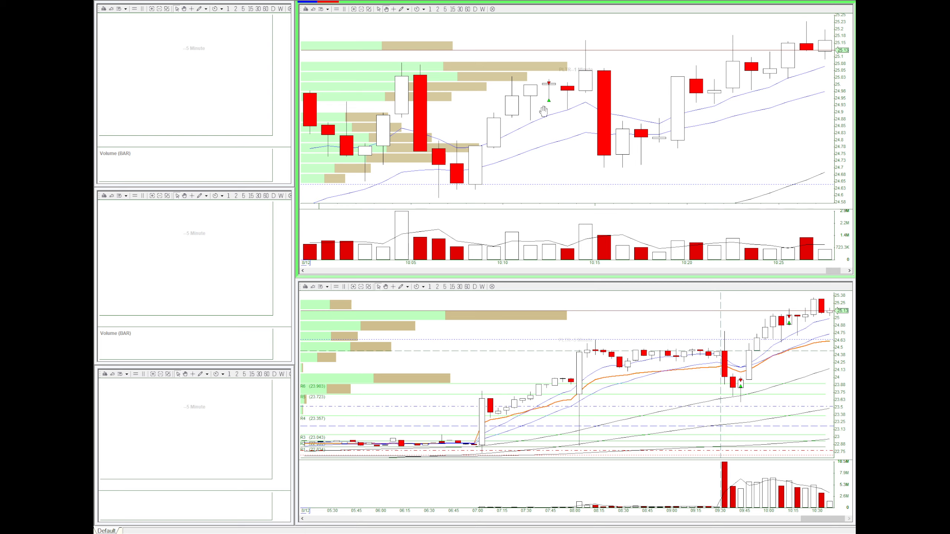
pyautogui.moveTo(524, 74)
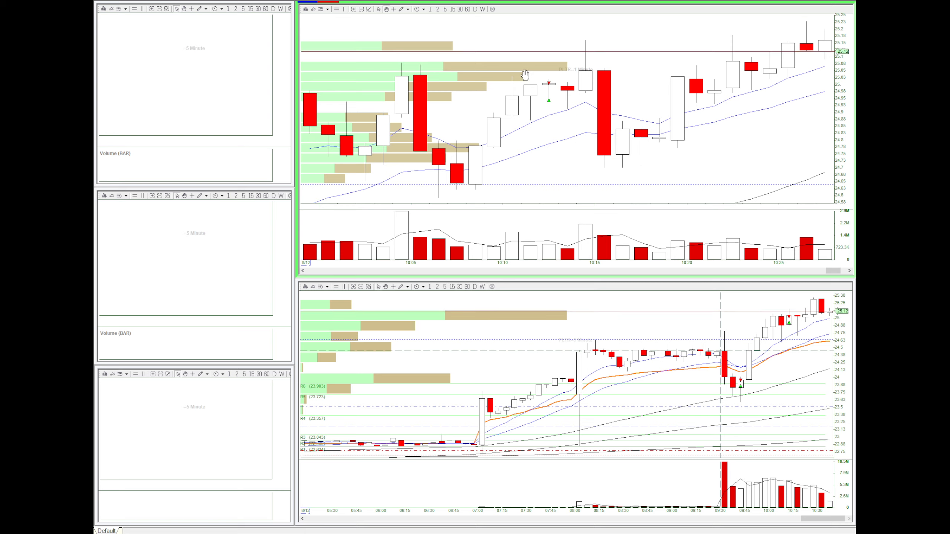
pyautogui.moveTo(554, 90)
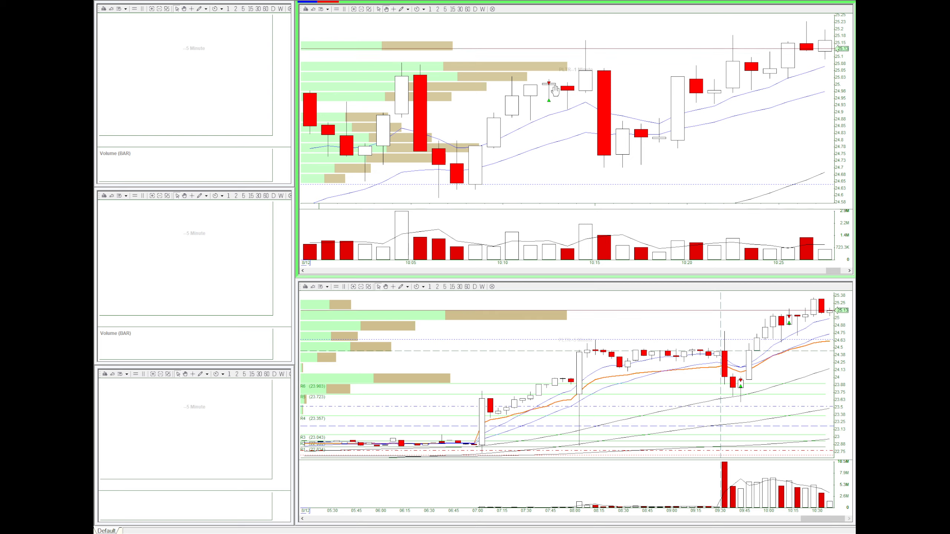
pyautogui.moveTo(557, 96)
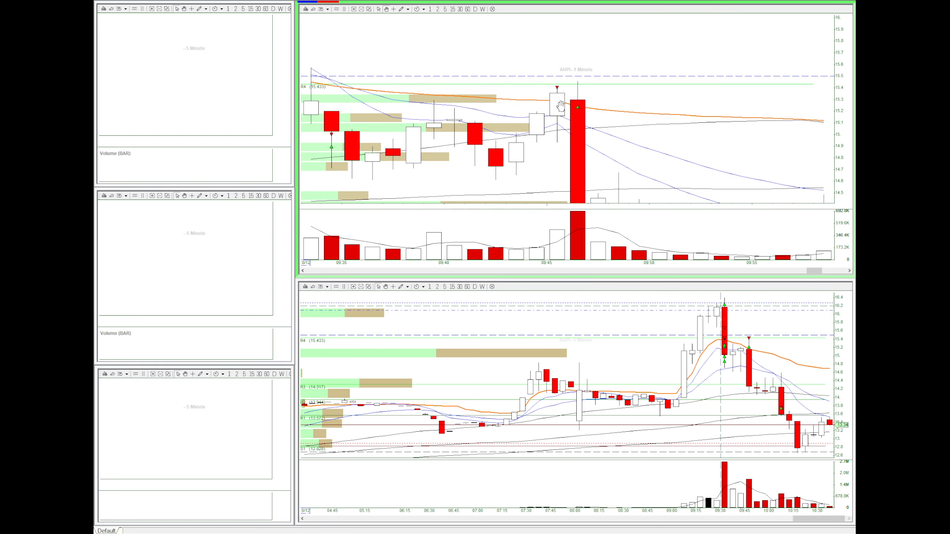
pyautogui.moveTo(554, 90)
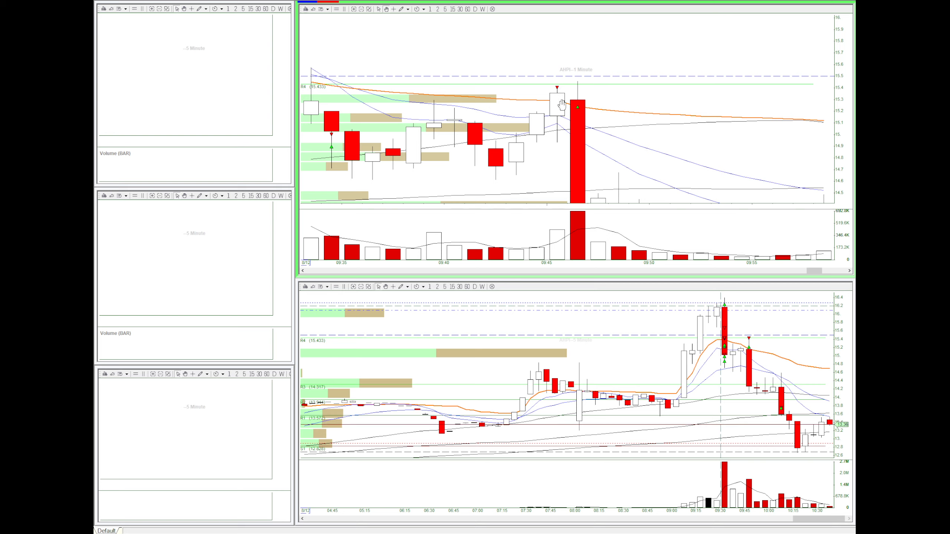
pyautogui.moveTo(579, 113)
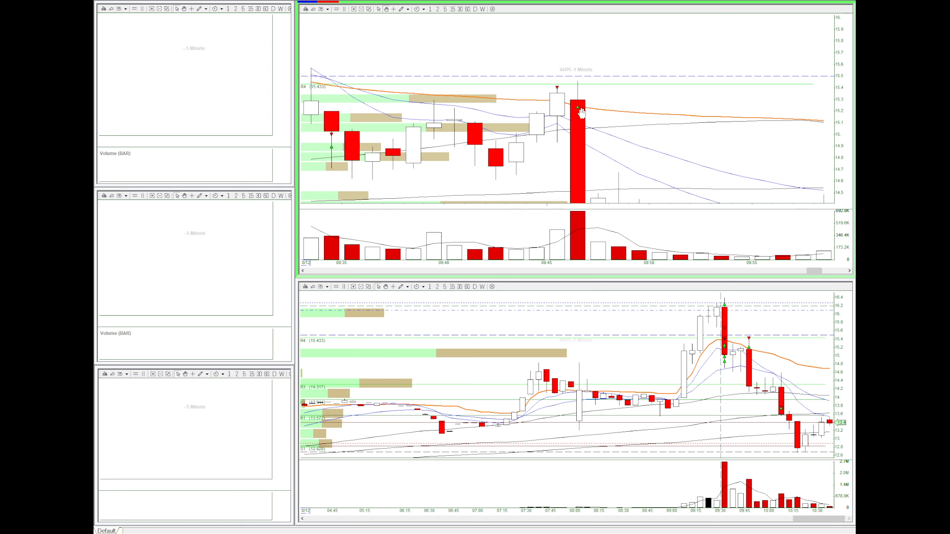
pyautogui.moveTo(581, 117)
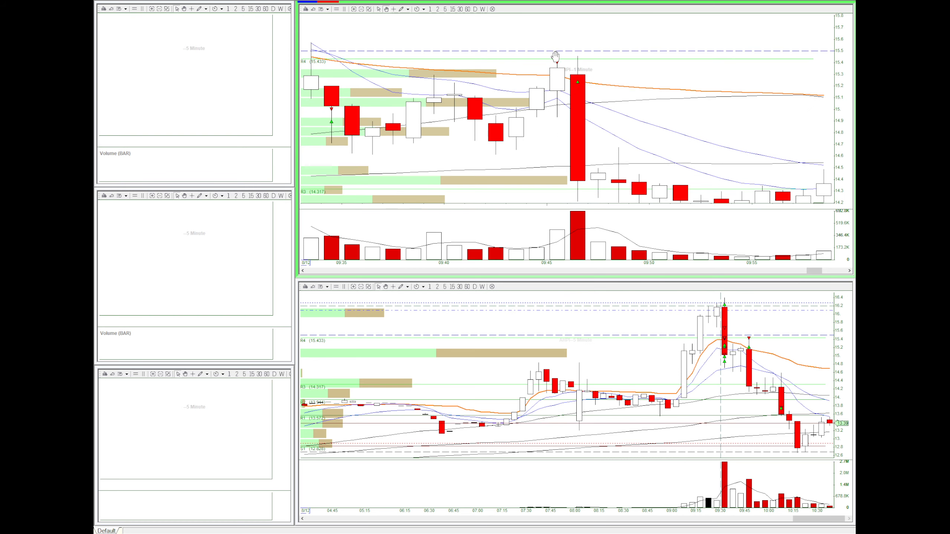
pyautogui.moveTo(601, 149)
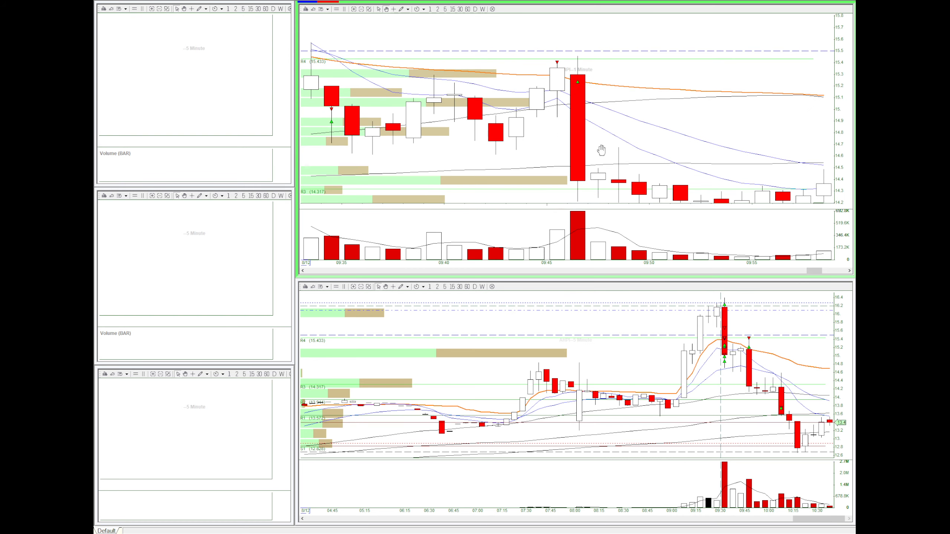